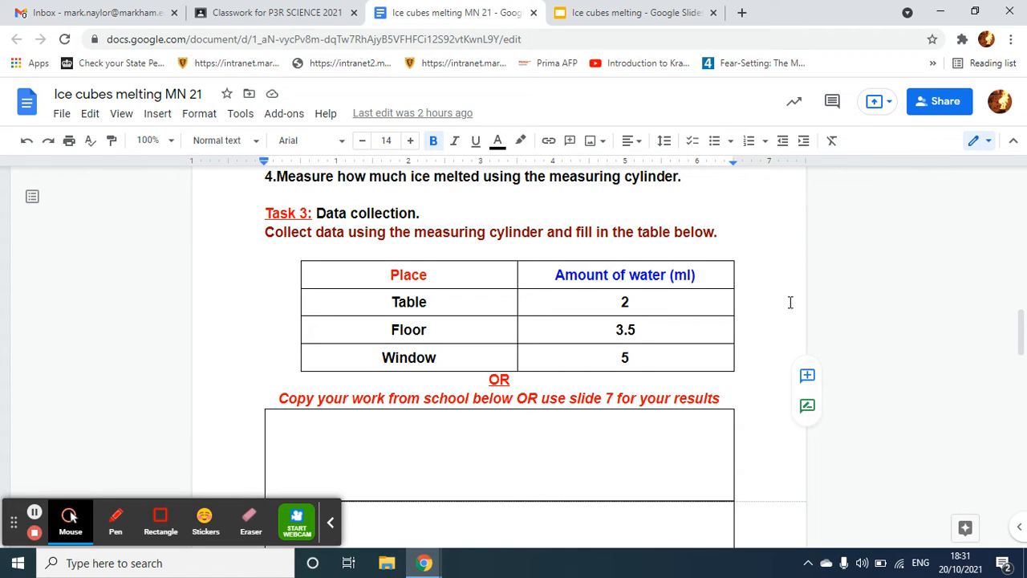
{"action": "mouse_move", "coordinate": [328, 275]}
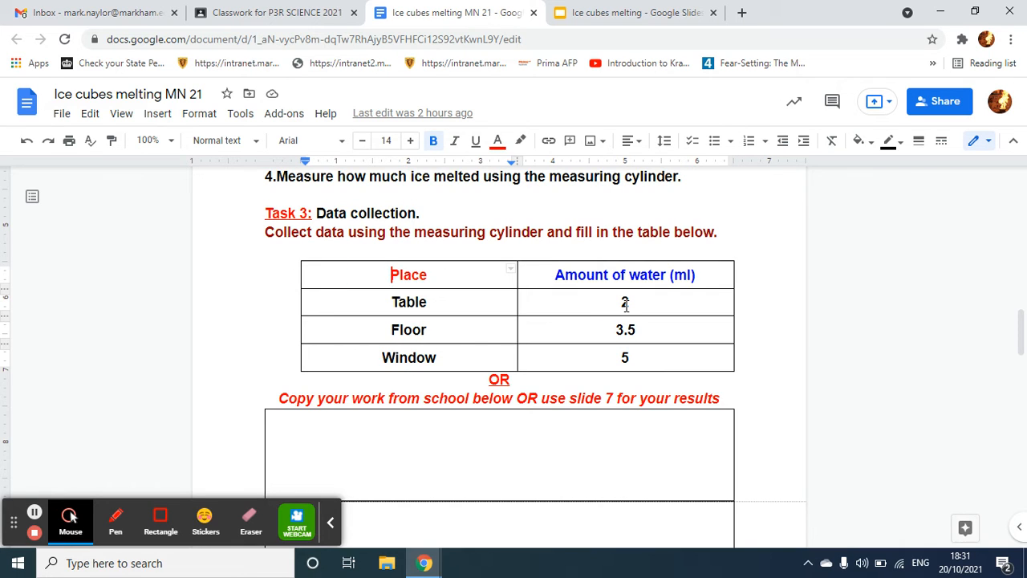
Step: Select and copy the Task 3 Place / Amount of water table (2, 3.5, 5 ml)
{"action": "left_click", "coordinate": [626, 301]}
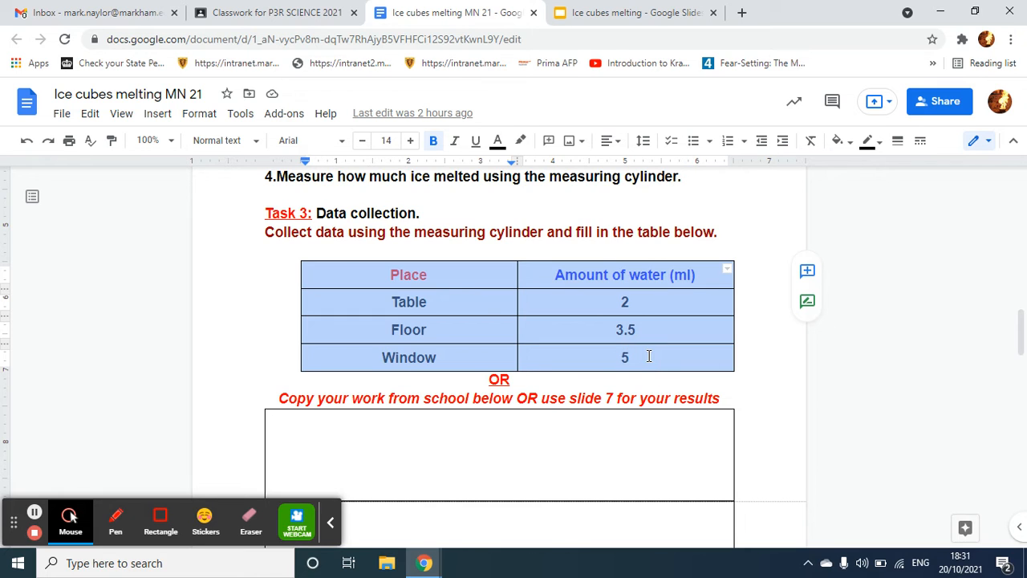
{"action": "mouse_move", "coordinate": [452, 324]}
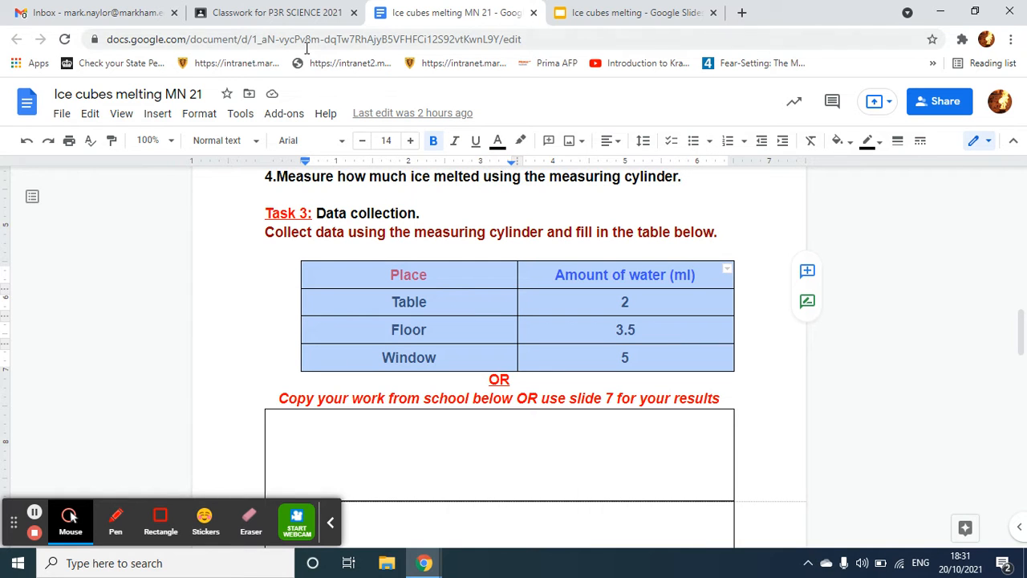
Step: From the Classroom tab, launch Google Sheets via the apps grid and start a Blank spreadsheet
{"action": "left_click", "coordinate": [276, 13]}
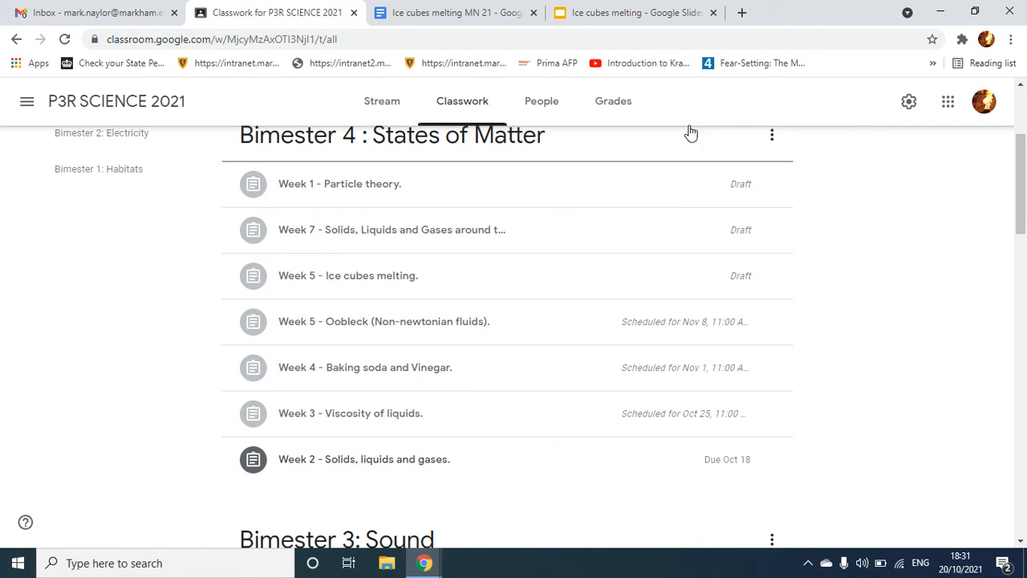
{"action": "left_click", "coordinate": [946, 102]}
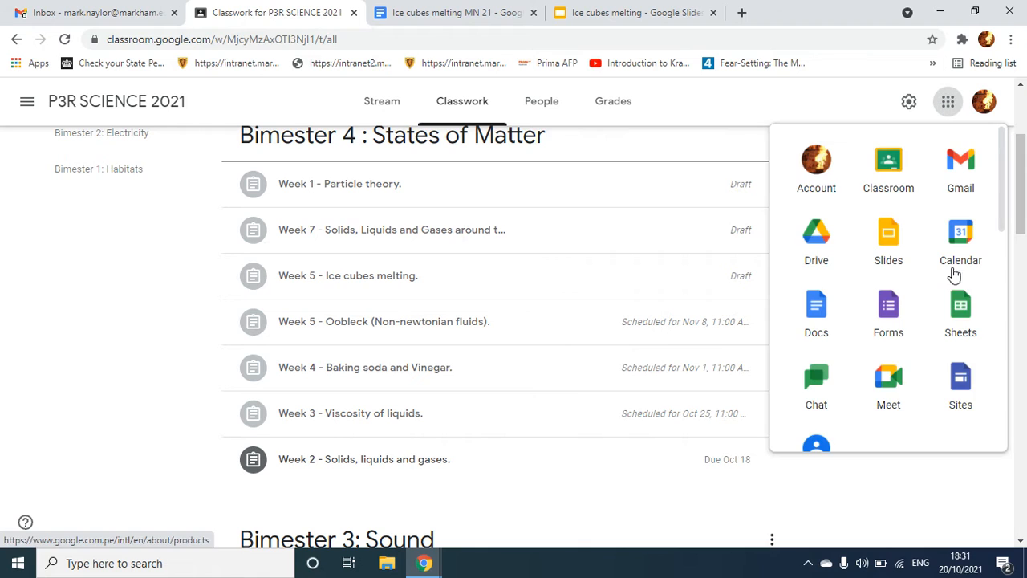
{"action": "left_click", "coordinate": [959, 313]}
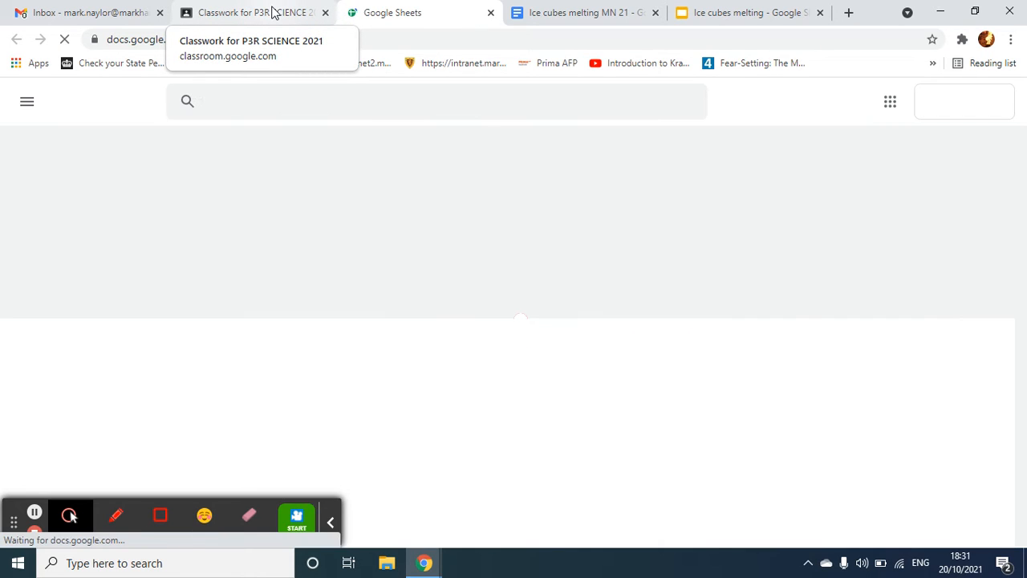
{"action": "left_click", "coordinate": [391, 13]}
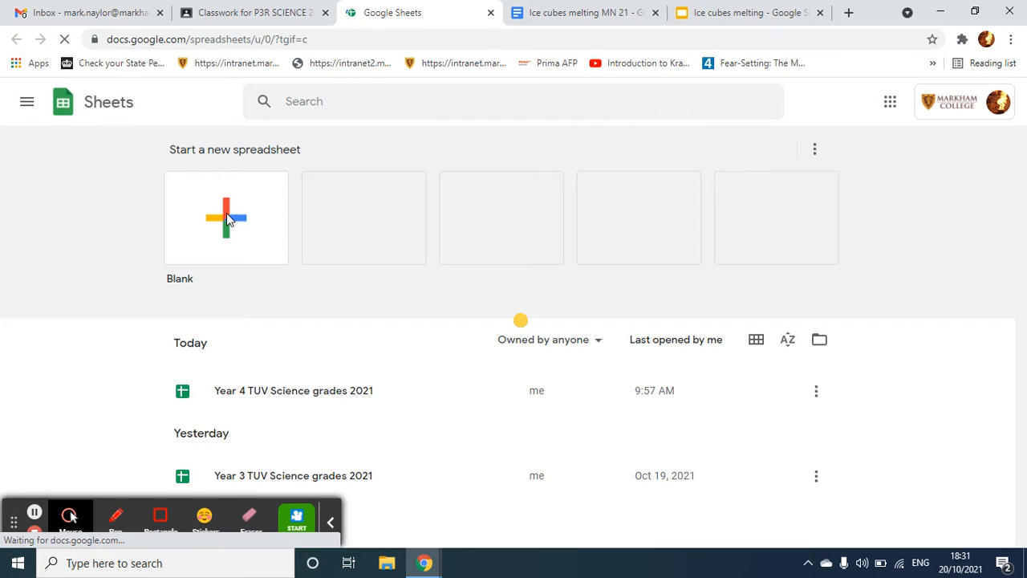
{"action": "left_click", "coordinate": [225, 218]}
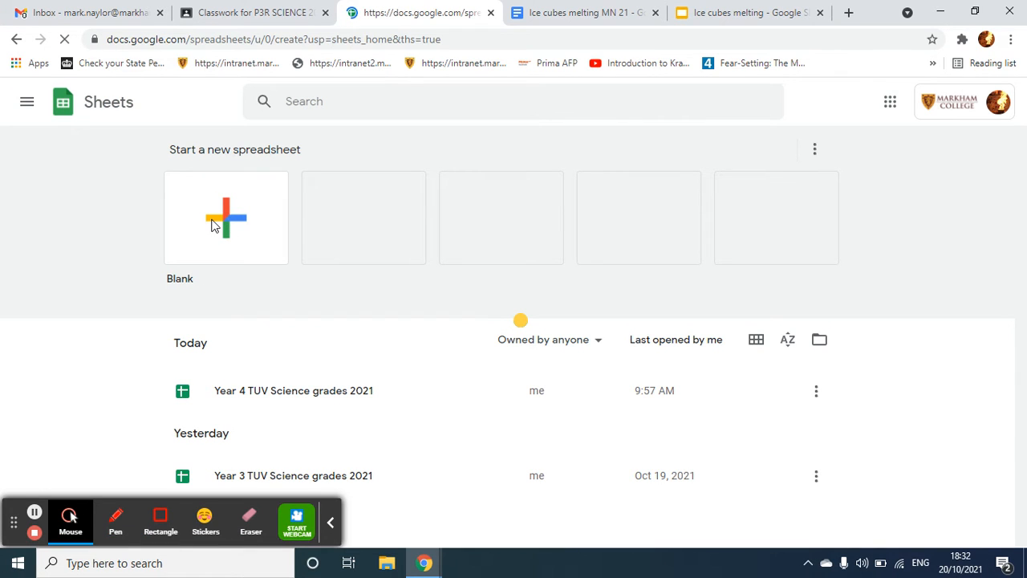
{"action": "left_click", "coordinate": [225, 219]}
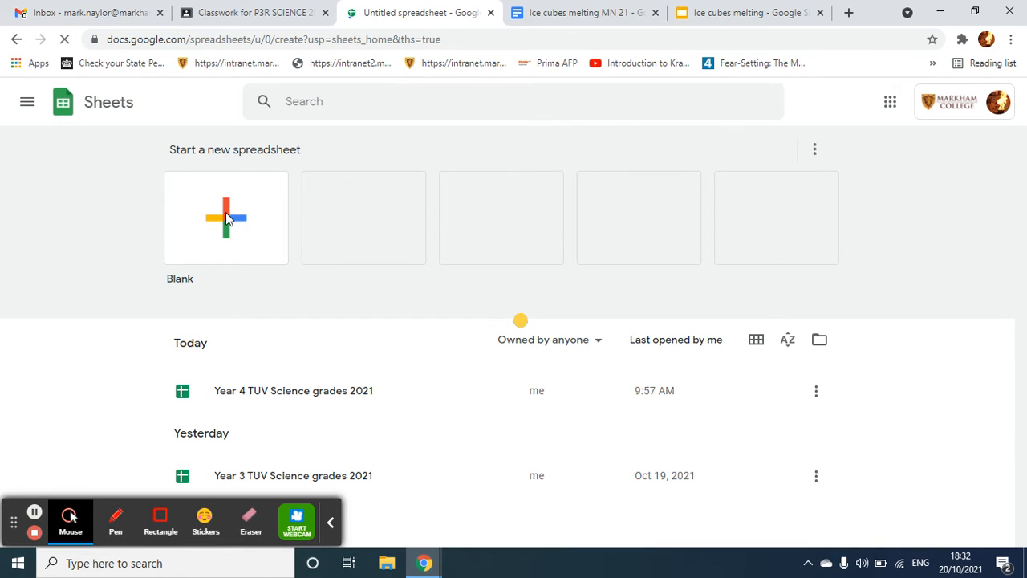
Step: Paste the table (Table 2, Floor 3.5, Window 5) into the sheet starting at cell E7
{"action": "left_click", "coordinate": [224, 218]}
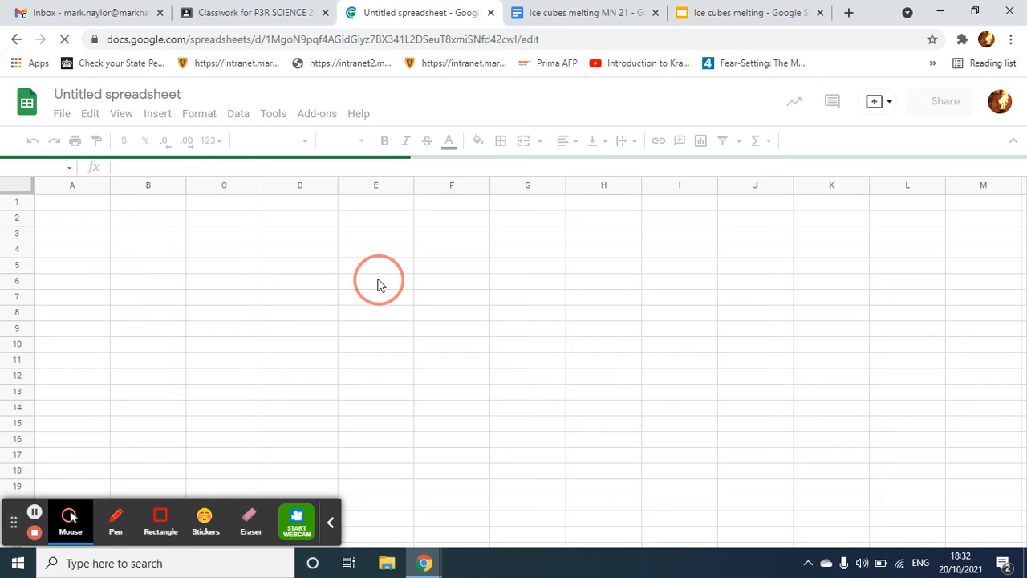
{"action": "mouse_move", "coordinate": [362, 307]}
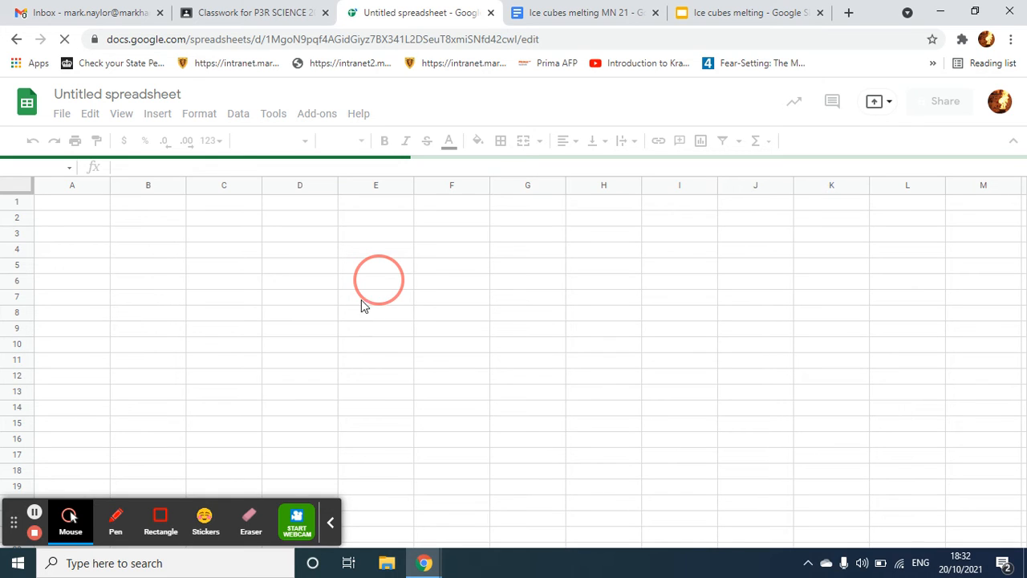
{"action": "mouse_move", "coordinate": [377, 292]}
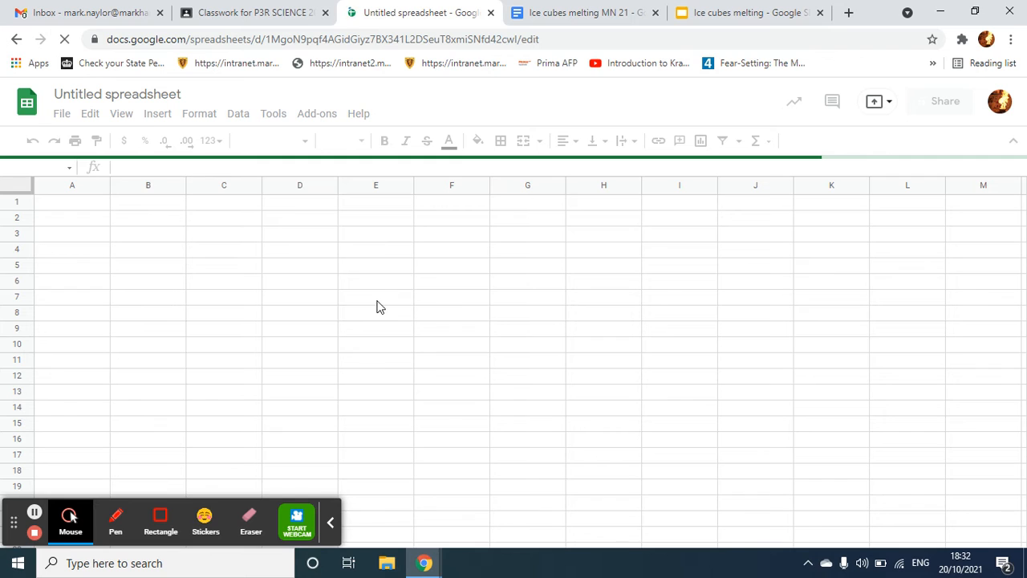
{"action": "left_click", "coordinate": [378, 304]}
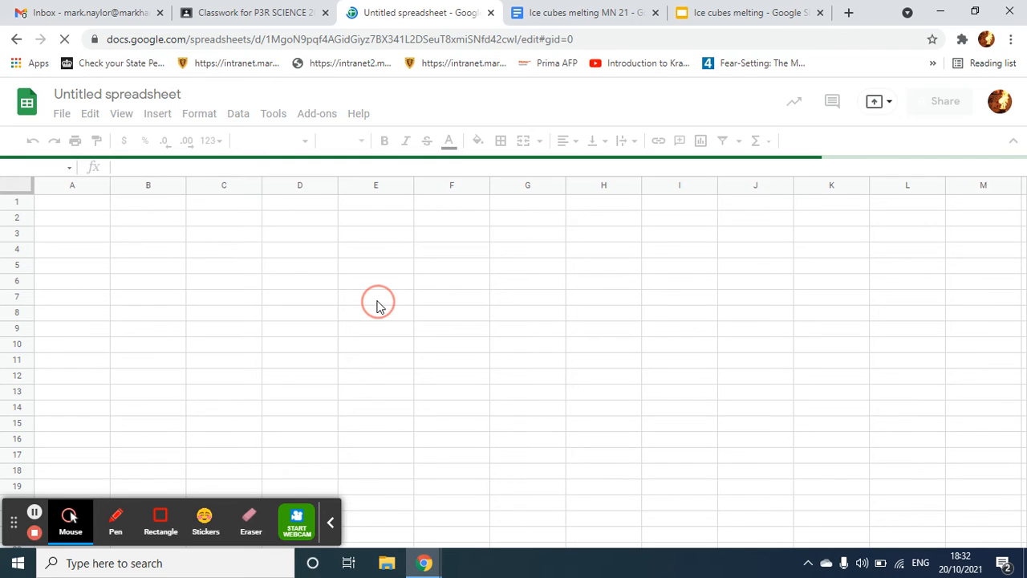
{"action": "left_click", "coordinate": [375, 296]}
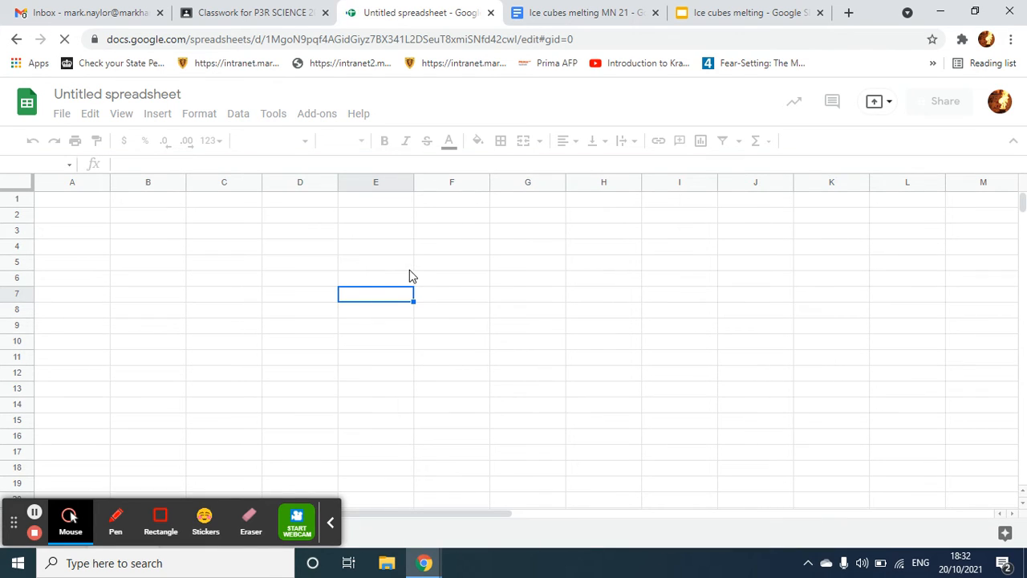
{"action": "mouse_move", "coordinate": [382, 263]}
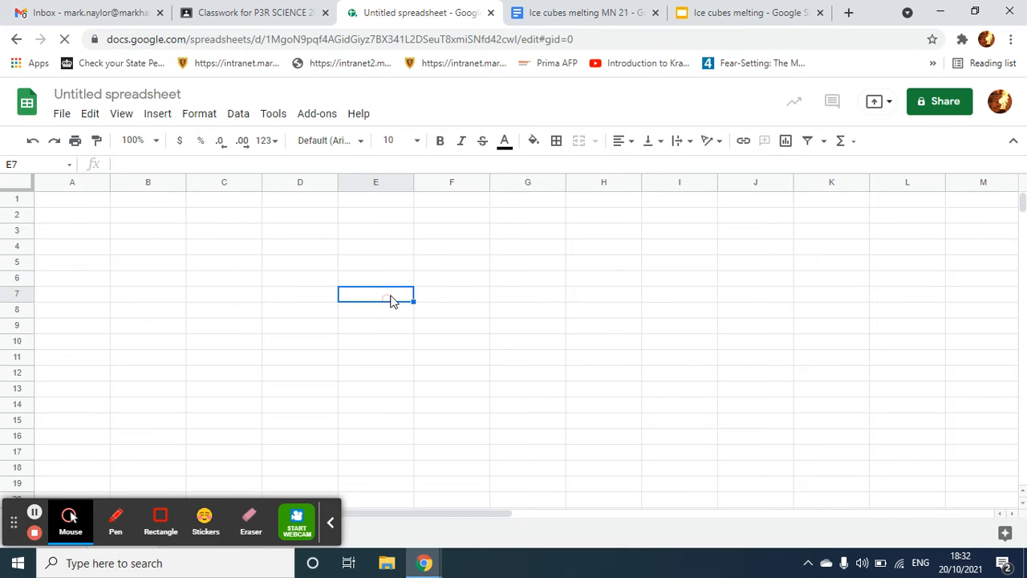
{"action": "right_click", "coordinate": [375, 292]}
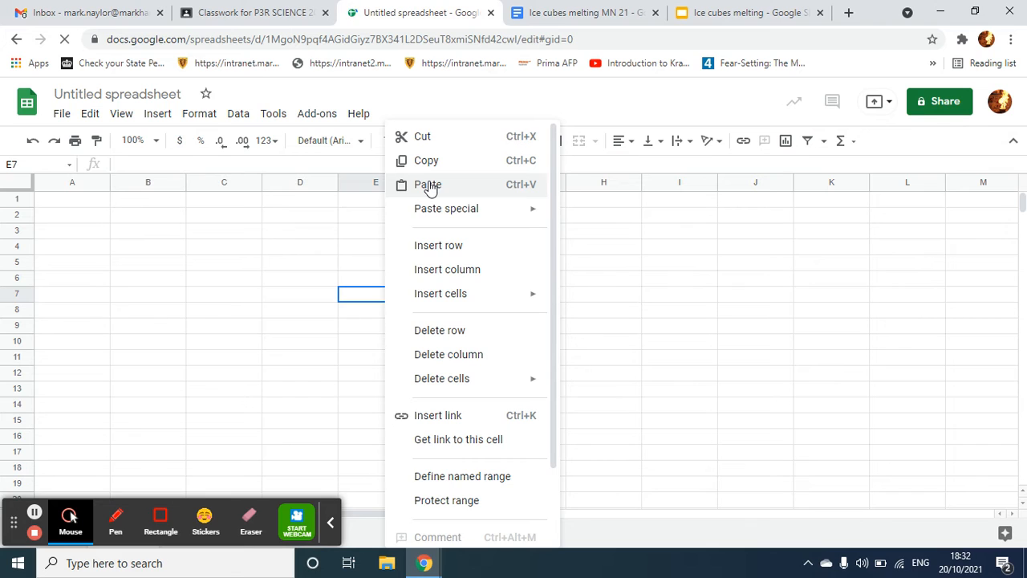
{"action": "left_click", "coordinate": [427, 184]}
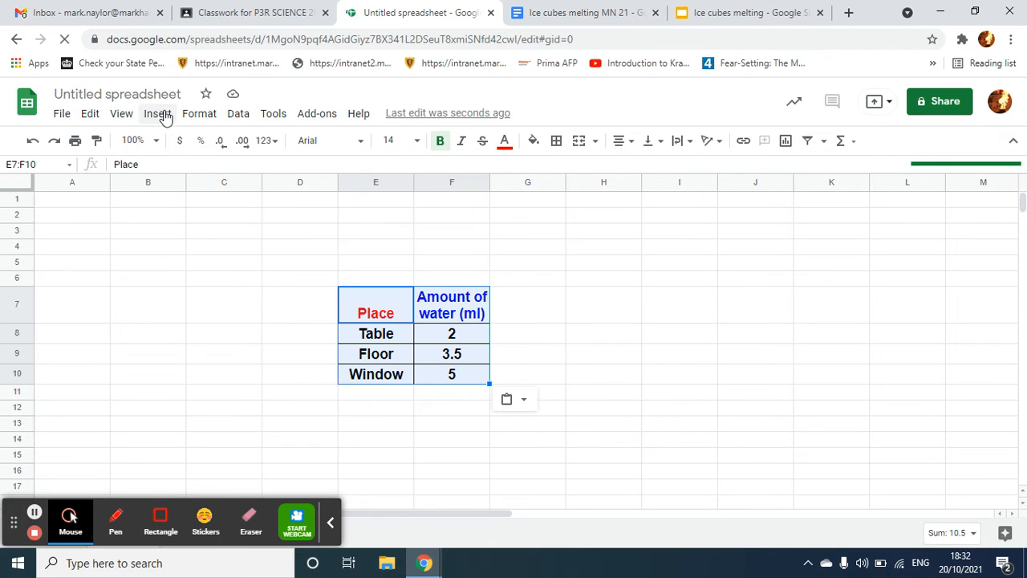
Step: Insert a Column chart of Amount of water for Table, Floor and Window from the table
{"action": "left_click", "coordinate": [157, 112]}
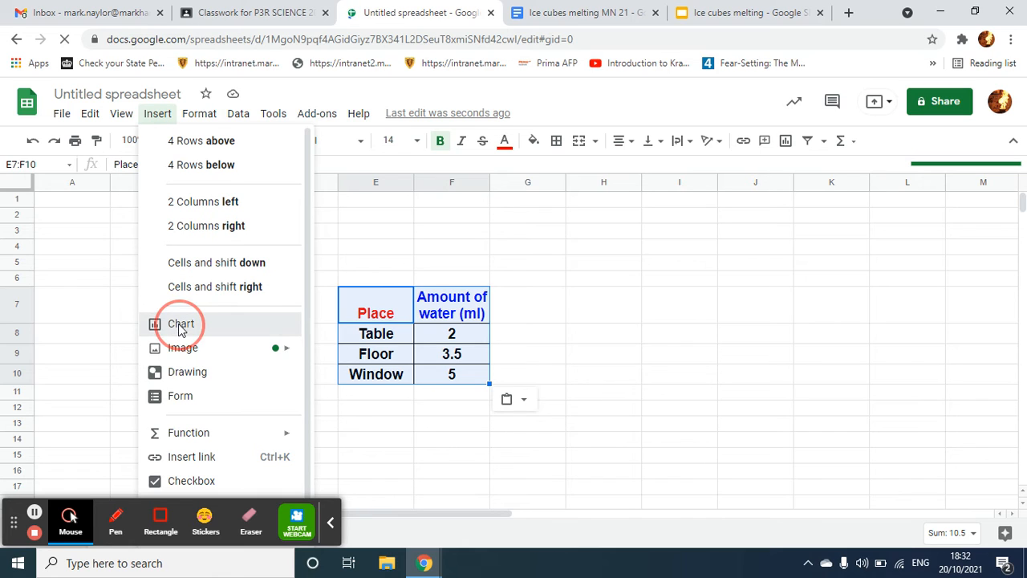
{"action": "left_click", "coordinate": [179, 324]}
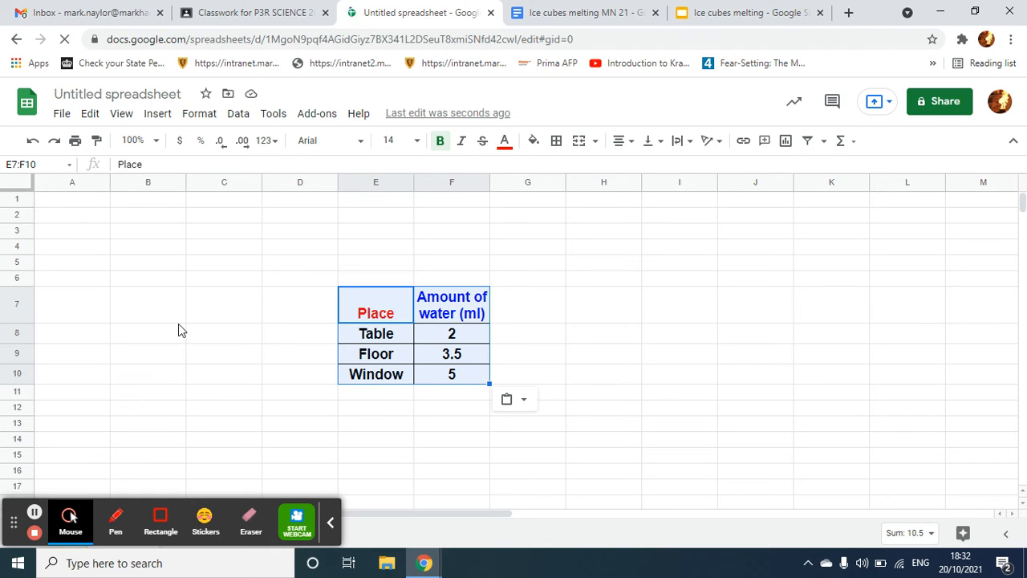
{"action": "mouse_move", "coordinate": [409, 385]}
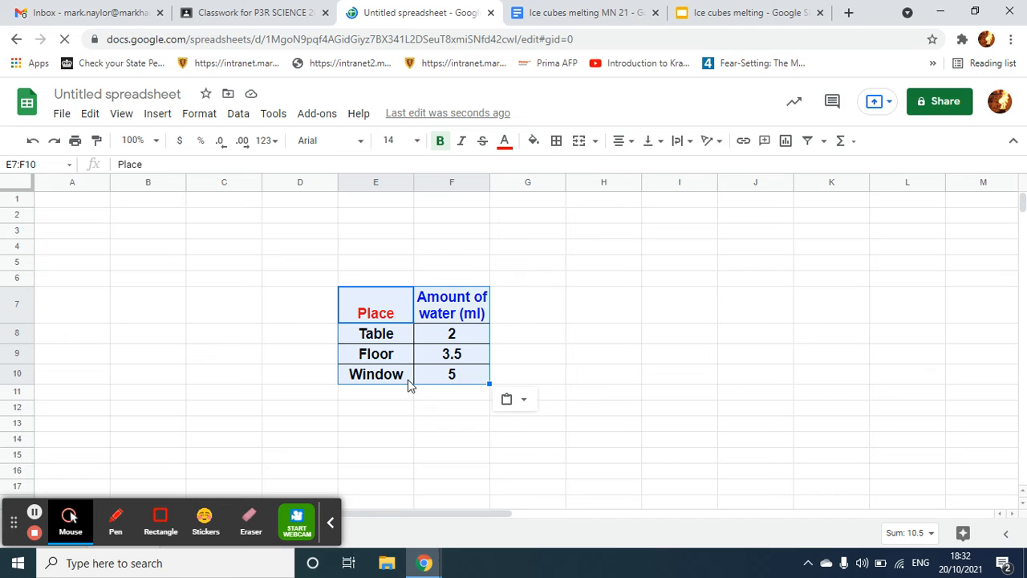
{"action": "mouse_move", "coordinate": [516, 367]}
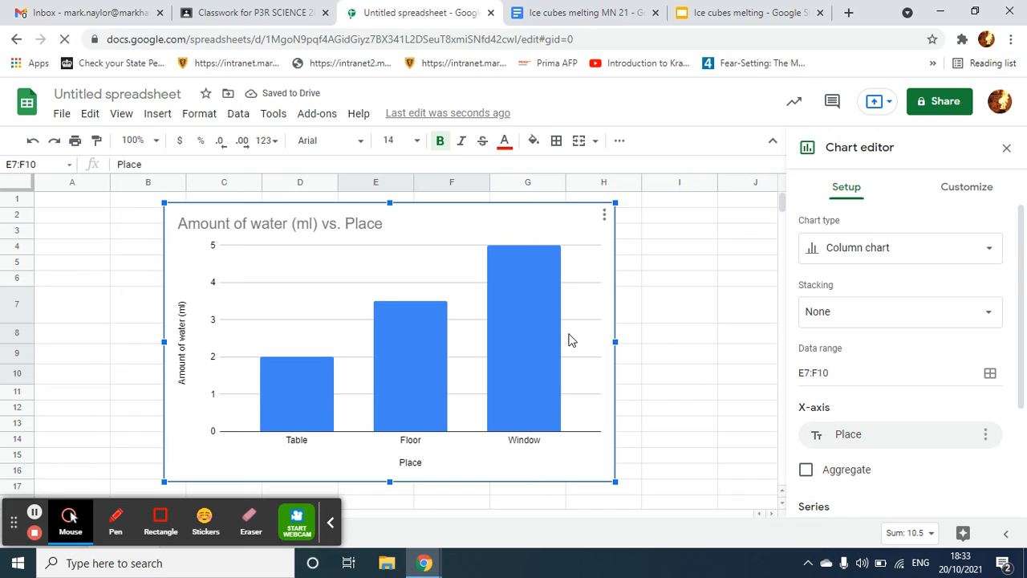
{"action": "mouse_move", "coordinate": [333, 369]}
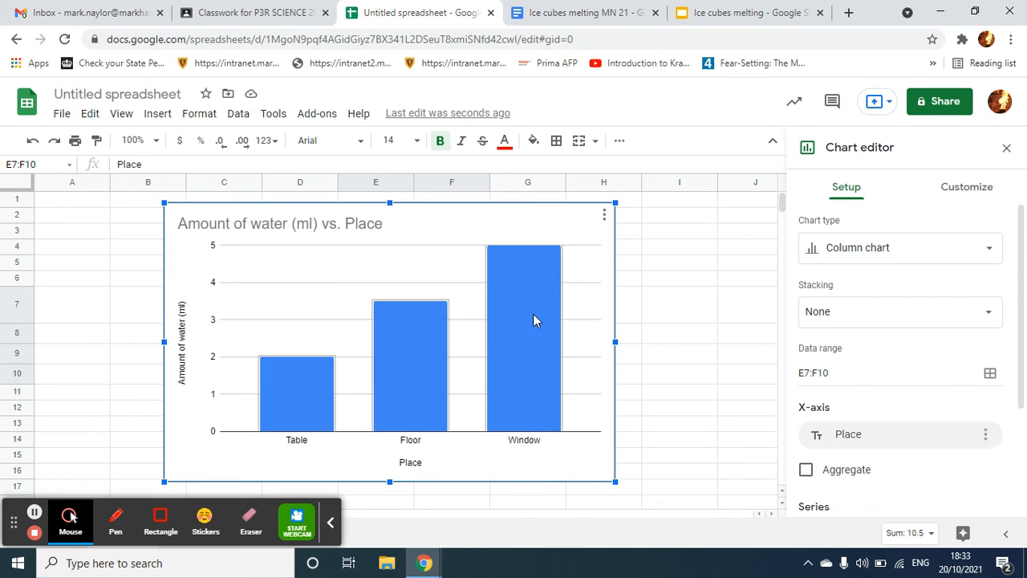
{"action": "mouse_move", "coordinate": [512, 344]}
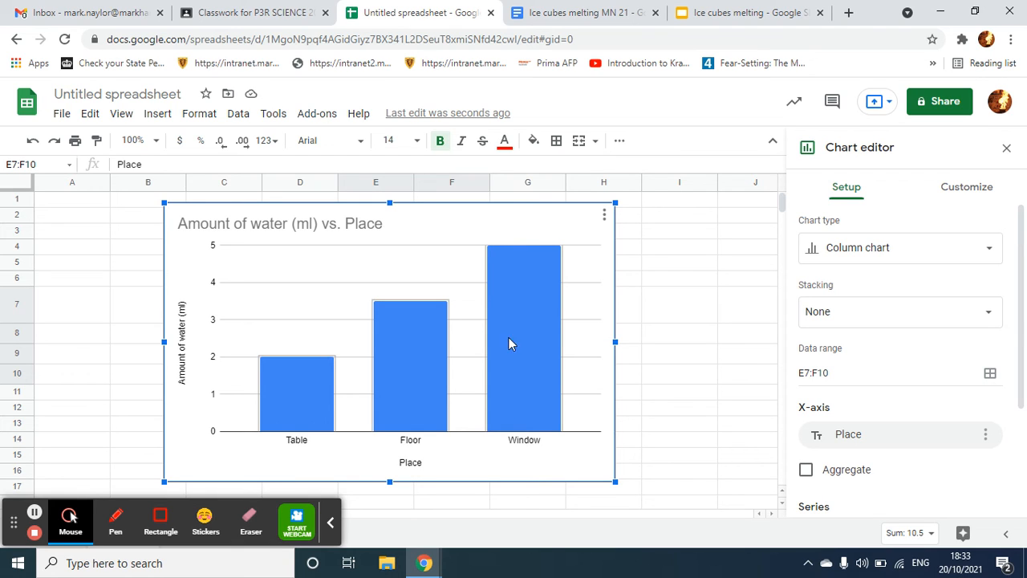
{"action": "mouse_move", "coordinate": [522, 258]}
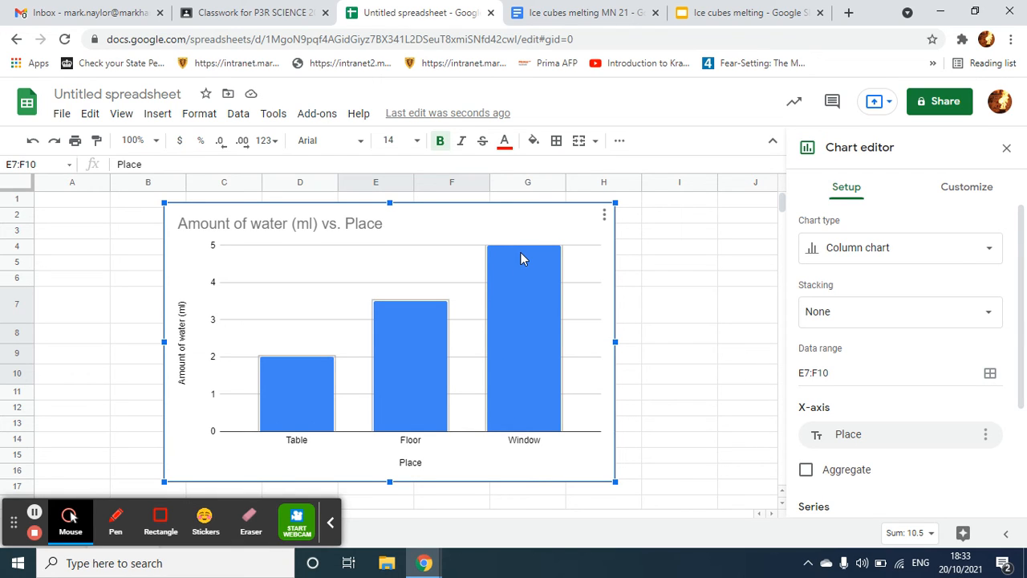
{"action": "mouse_move", "coordinate": [295, 408]}
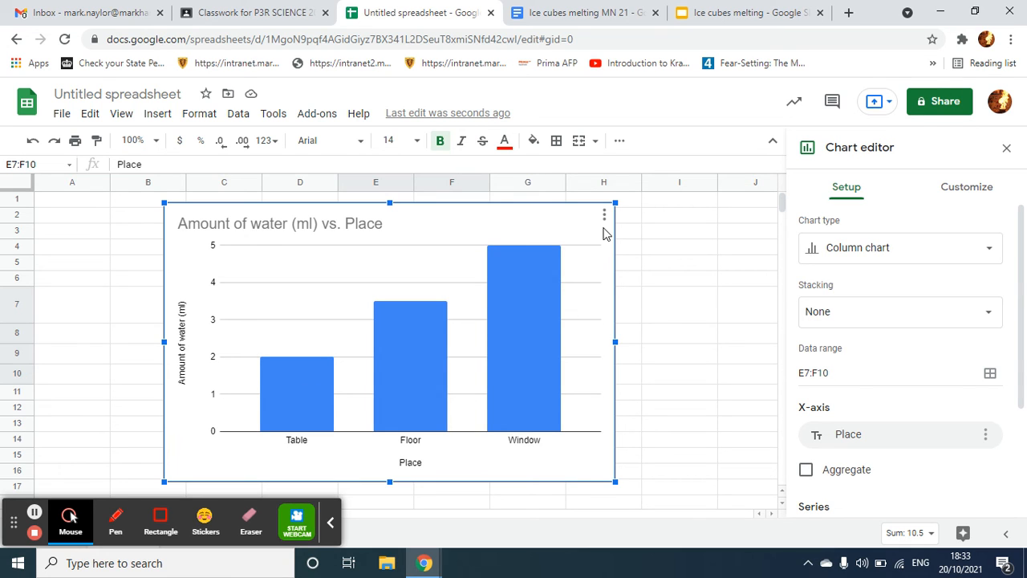
Step: Copy the water-by-place chart and switch to the Ice cubes melting MN 21 document
{"action": "left_click", "coordinate": [604, 215]}
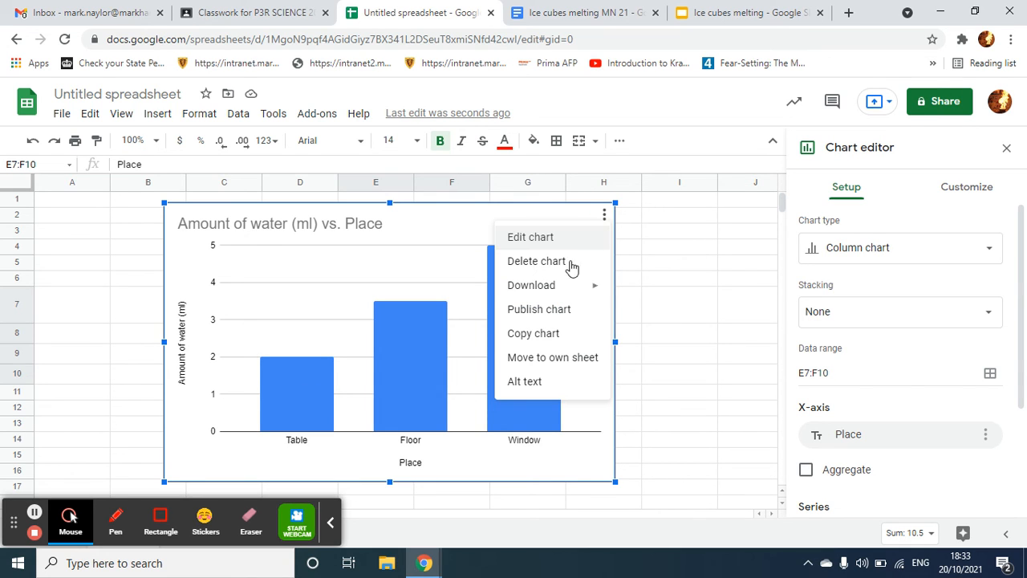
{"action": "mouse_move", "coordinate": [533, 332]}
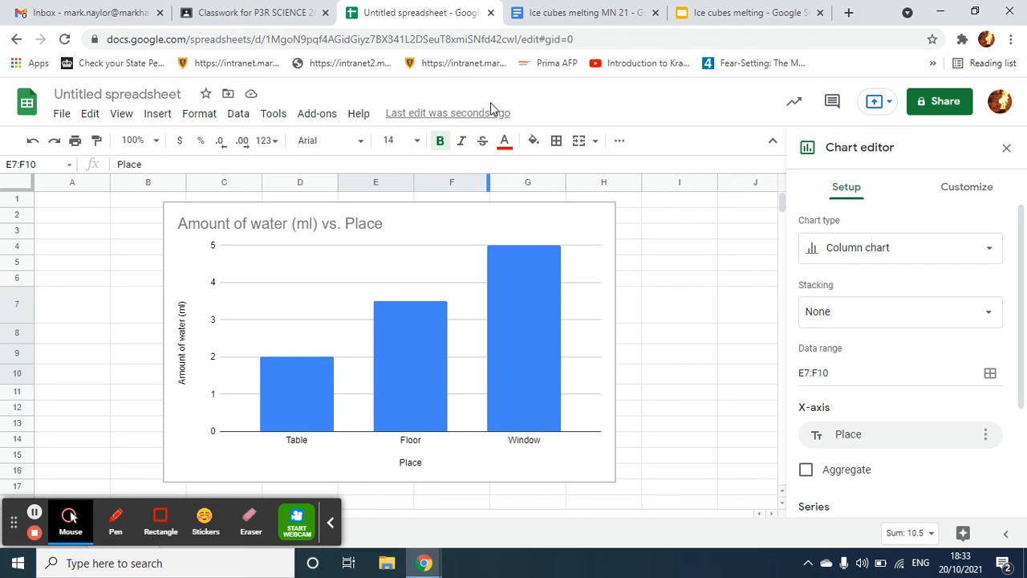
{"action": "left_click", "coordinate": [581, 13]}
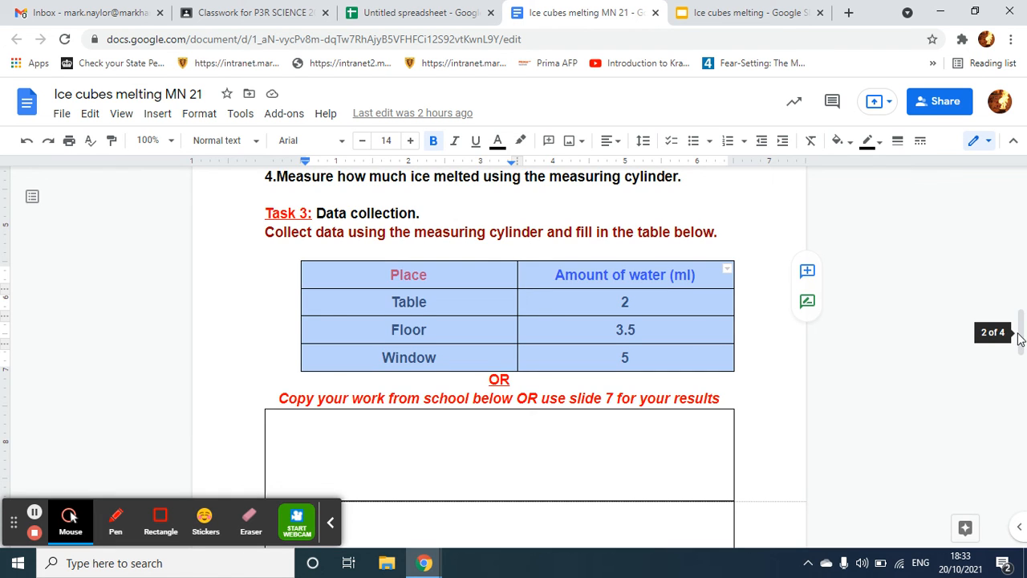
Step: Paste the Amount of water (ml) vs. Place chart unlinked into the Task 4 box
{"action": "scroll", "scroll_direction": "down", "scroll_amount": 3}
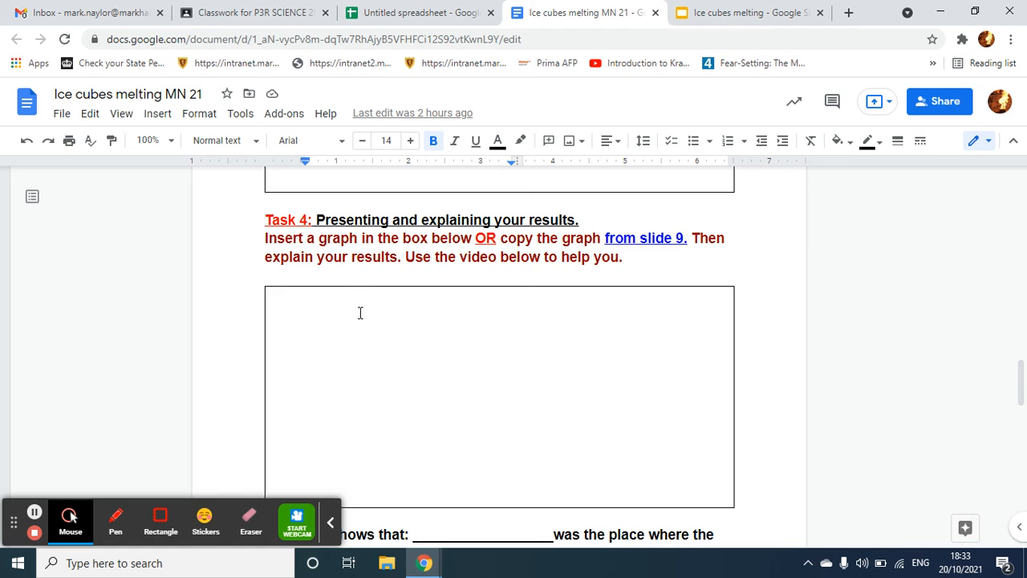
{"action": "left_click", "coordinate": [272, 315]}
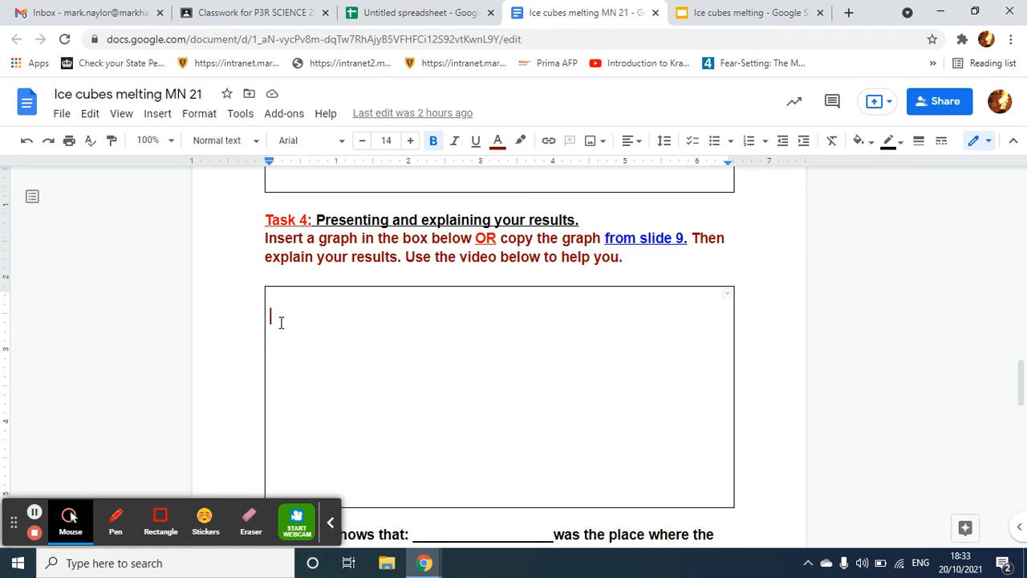
{"action": "right_click", "coordinate": [281, 321]}
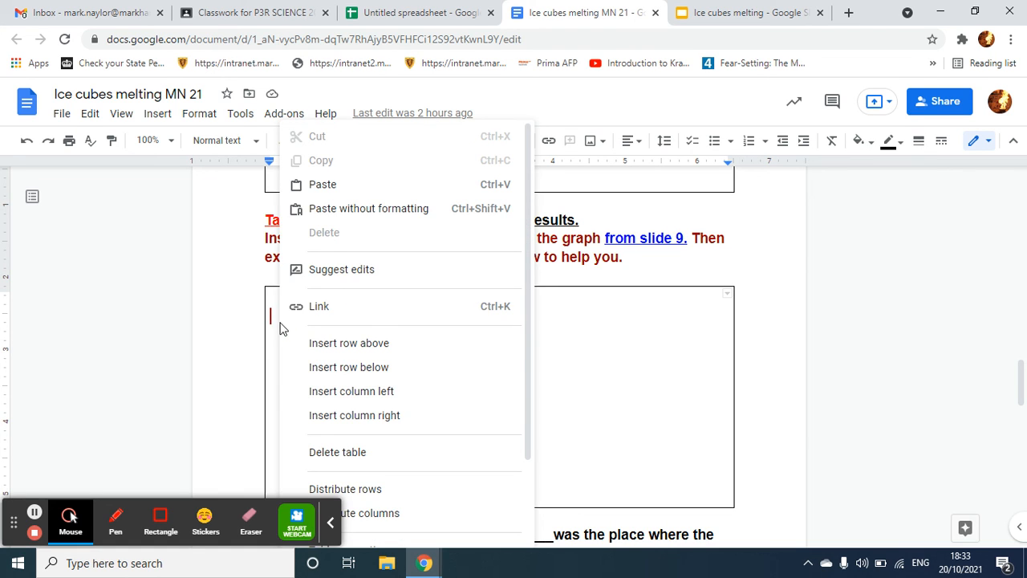
{"action": "left_click", "coordinate": [350, 188]}
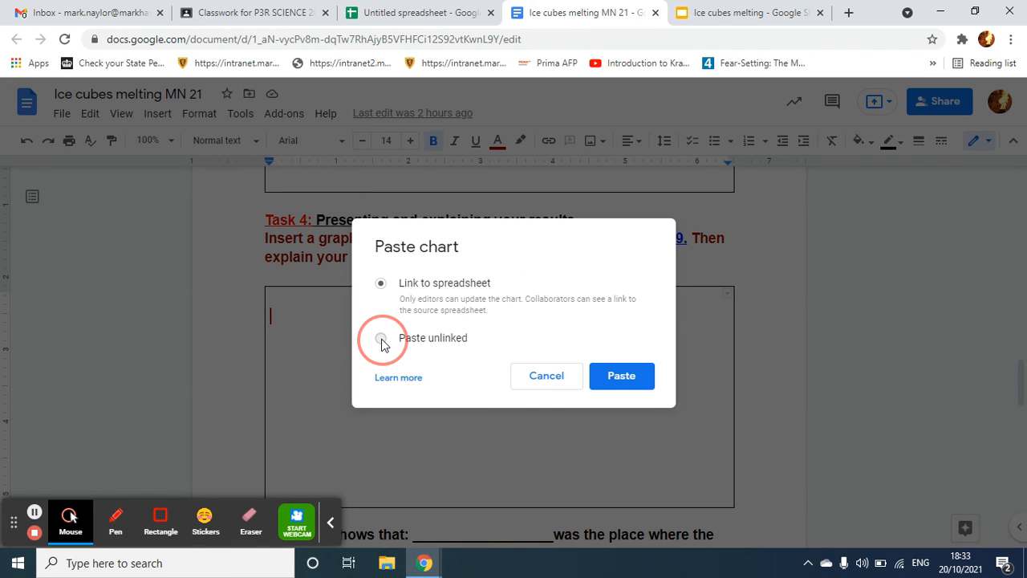
{"action": "left_click", "coordinate": [545, 375]}
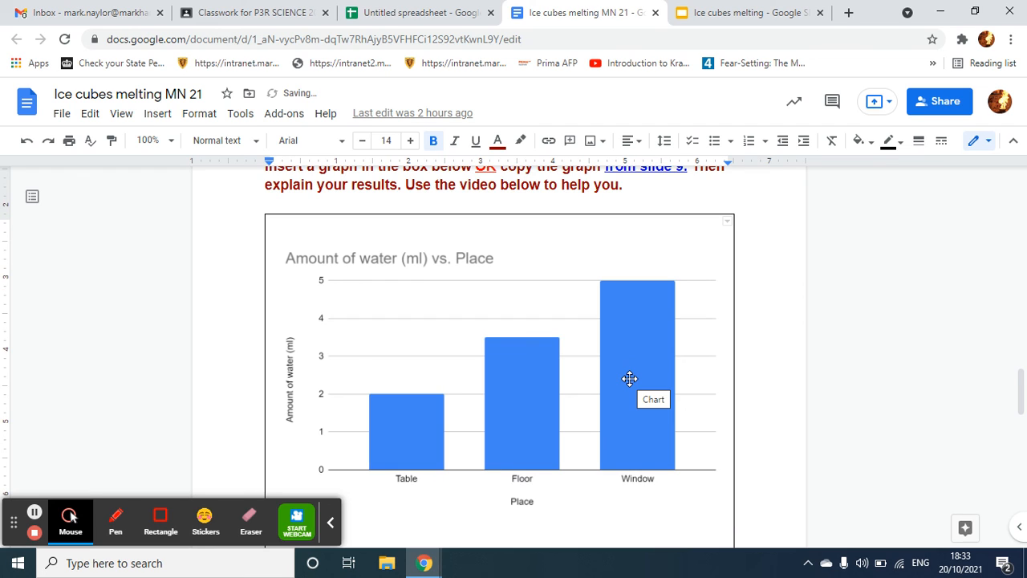
{"action": "mouse_move", "coordinate": [639, 391]}
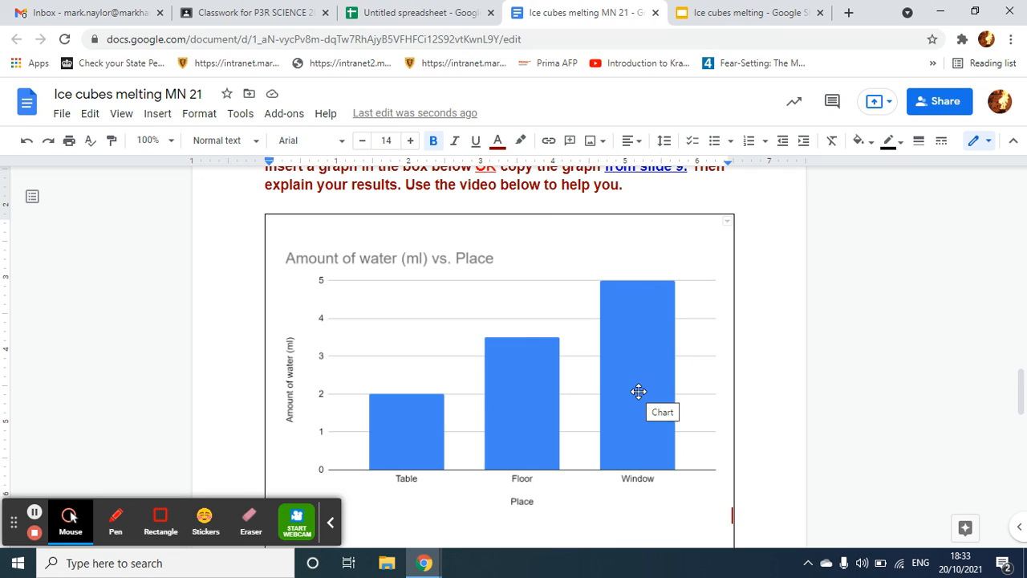
{"action": "mouse_move", "coordinate": [610, 285]}
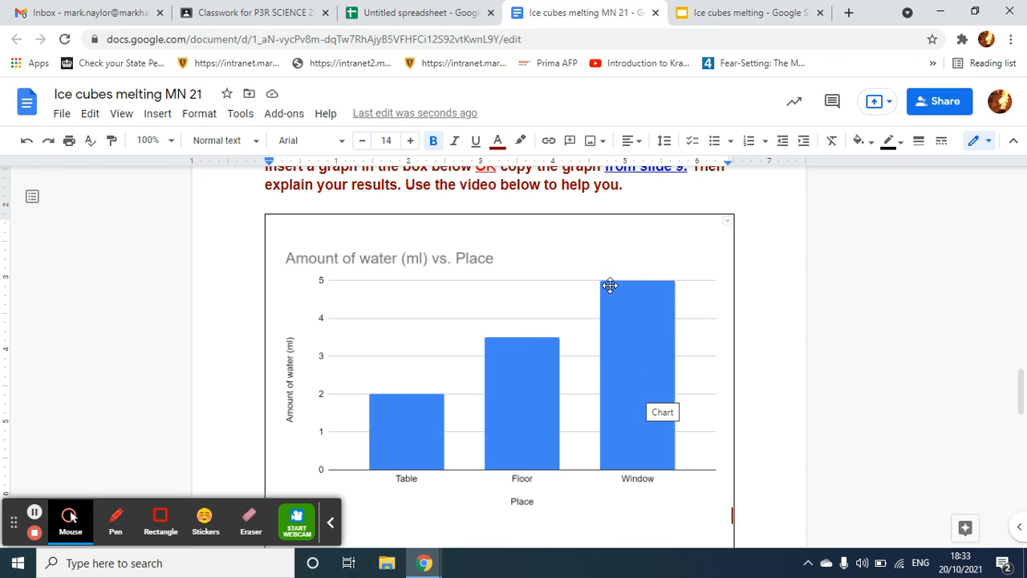
{"action": "mouse_move", "coordinate": [407, 350]}
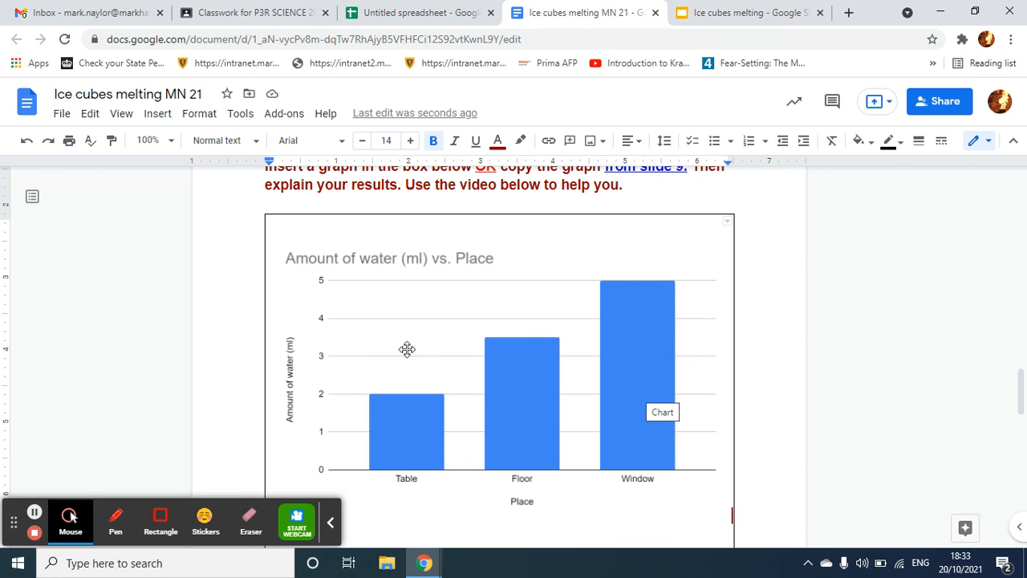
{"action": "mouse_move", "coordinate": [504, 292]}
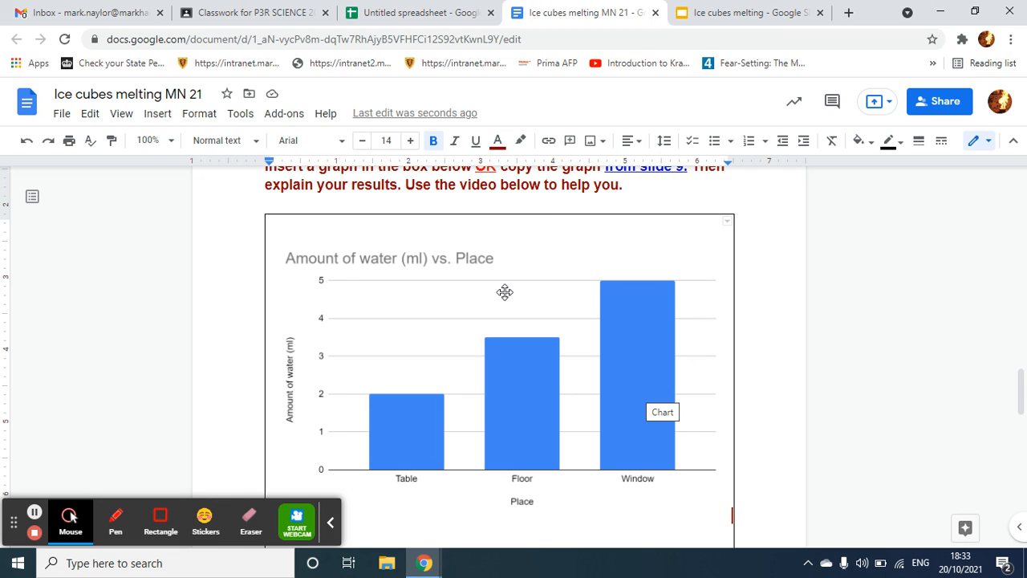
{"action": "mouse_move", "coordinate": [35, 533]}
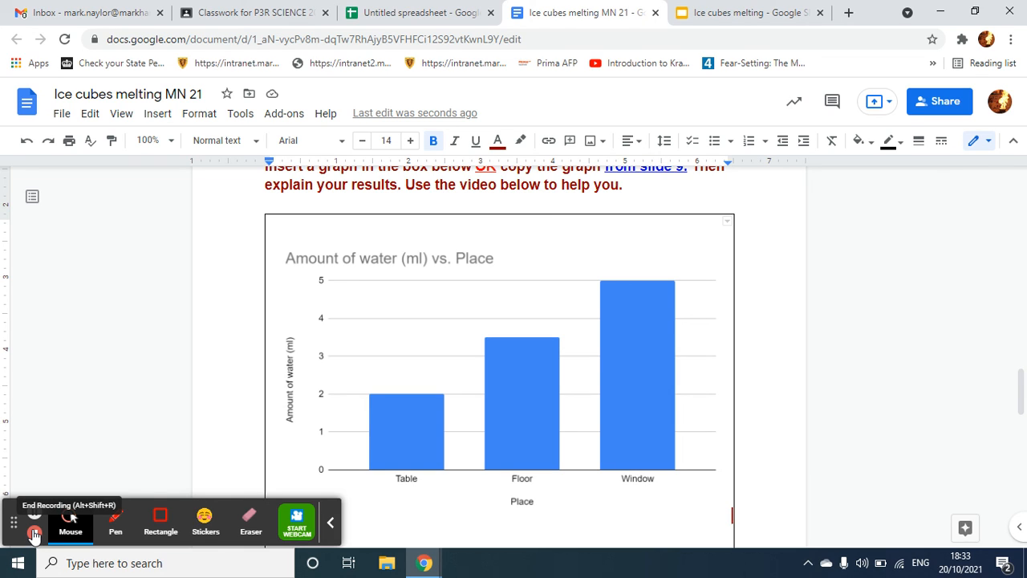